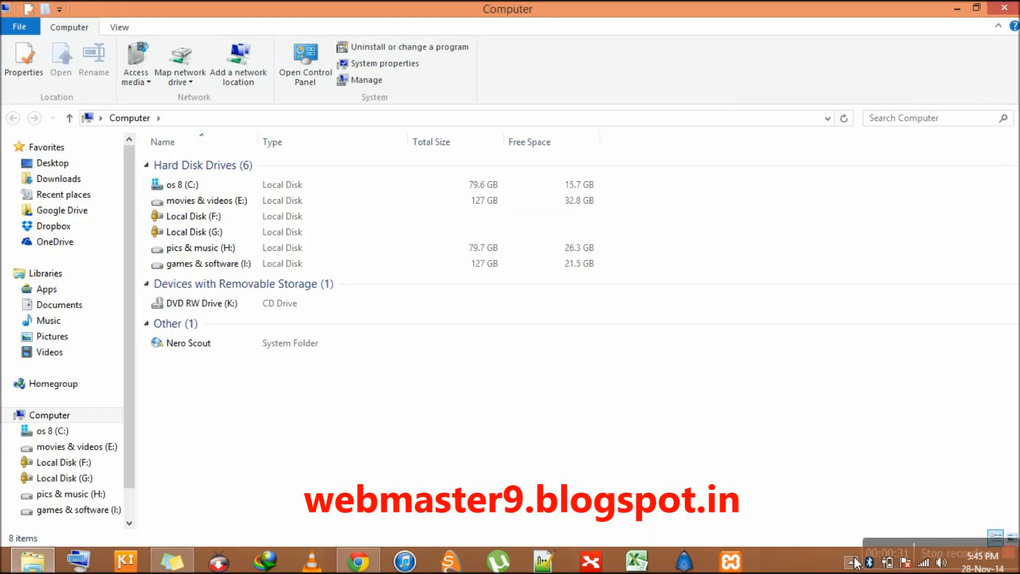
pyautogui.moveTo(521, 134)
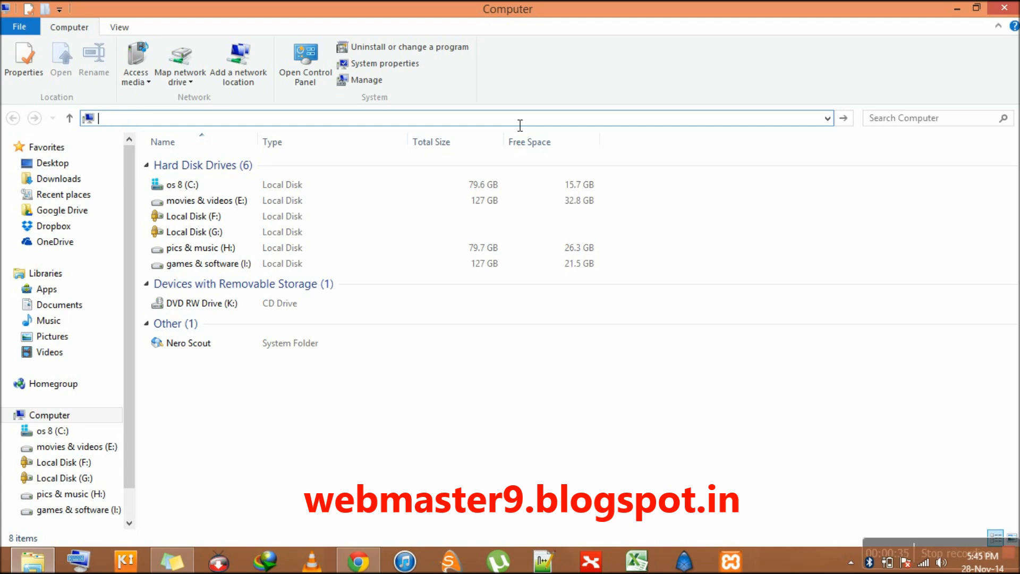
# Enter the address ftp://ftp.mozilla.org/pub to connect to the Mozilla FTP server.
pyautogui.write('ftp')
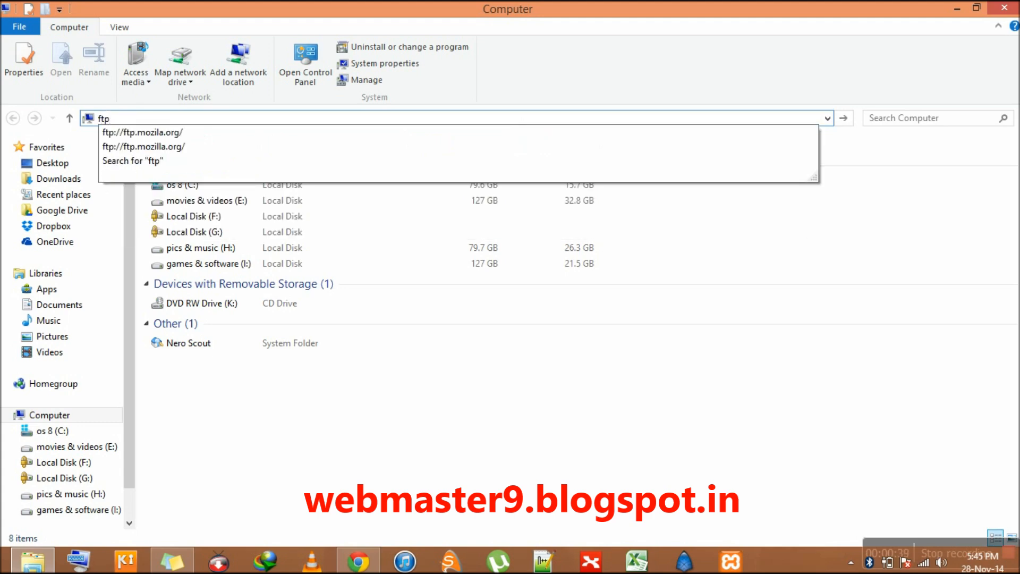
pyautogui.write('://')
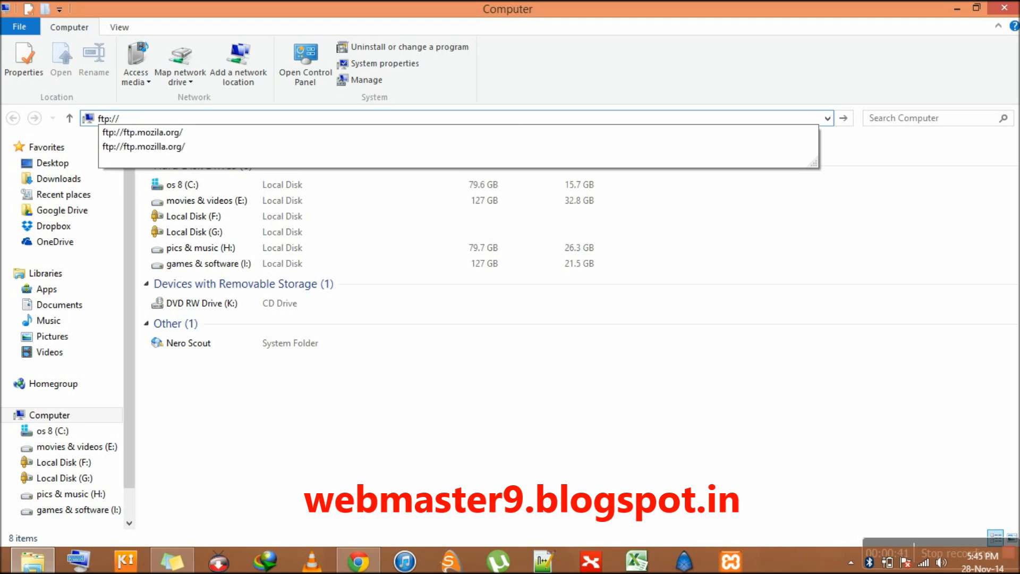
pyautogui.write('ftp')
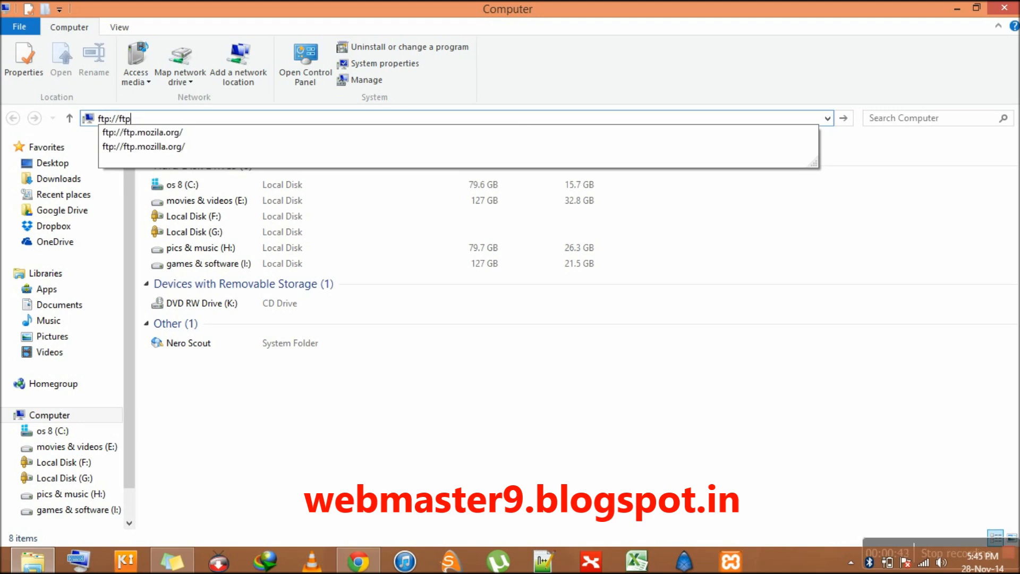
pyautogui.write('.m')
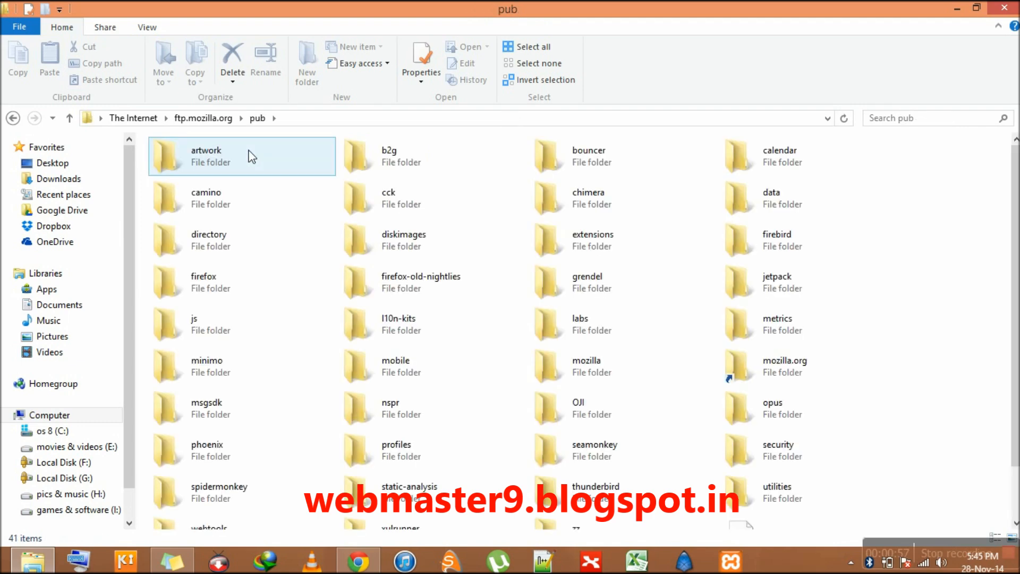
# Go into the firefox folder on the FTP server.
pyautogui.click(208, 282)
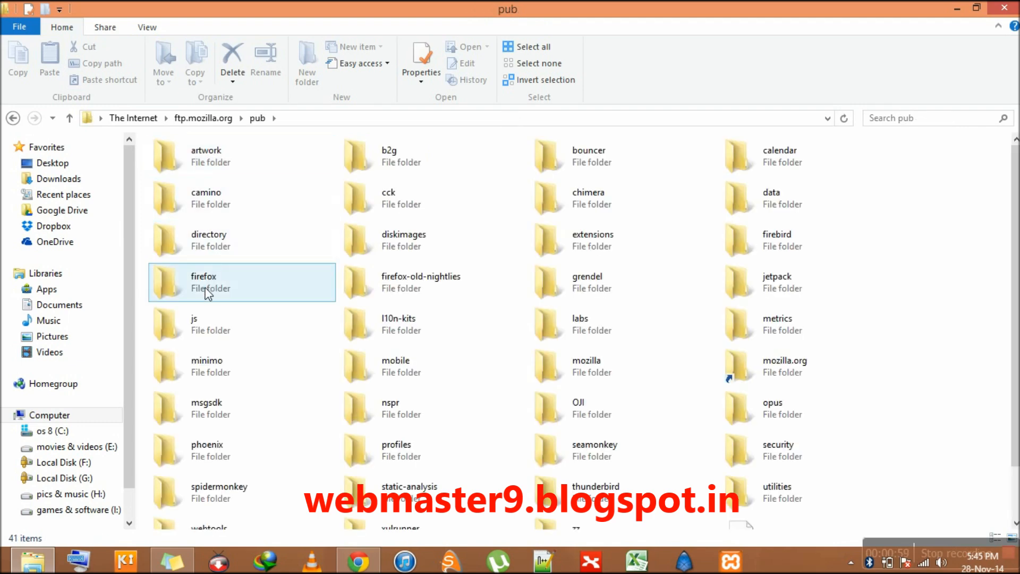
pyautogui.doubleClick(203, 283)
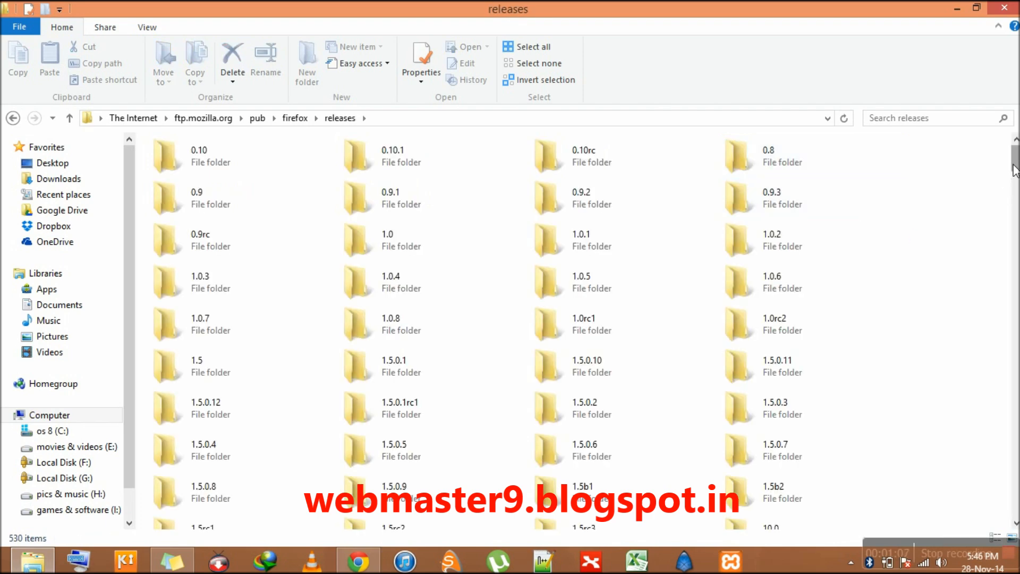
# Scroll the releases list down until the 33.1.1 version folder is in view.
pyautogui.scroll(-3)
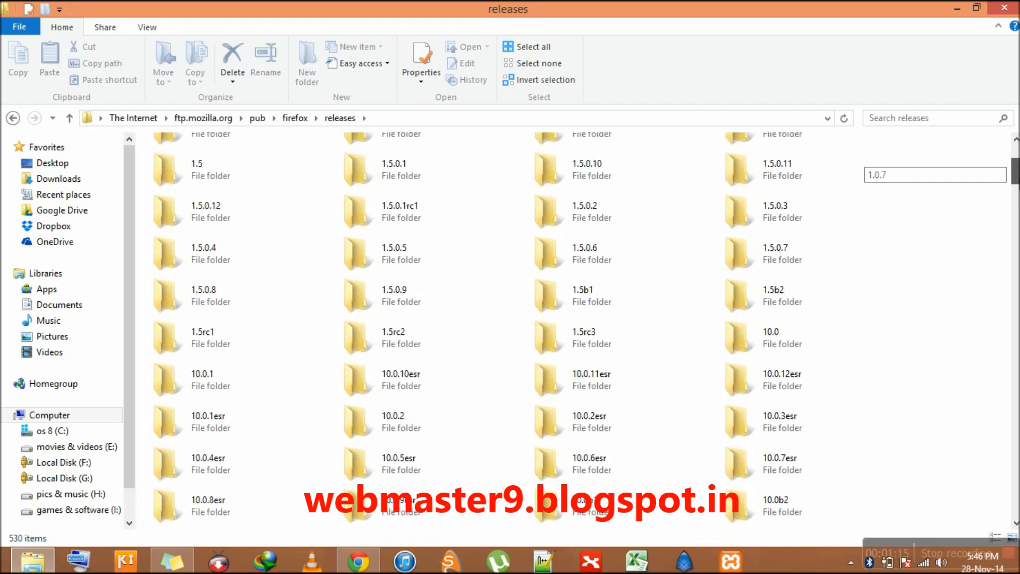
pyautogui.scroll(-3)
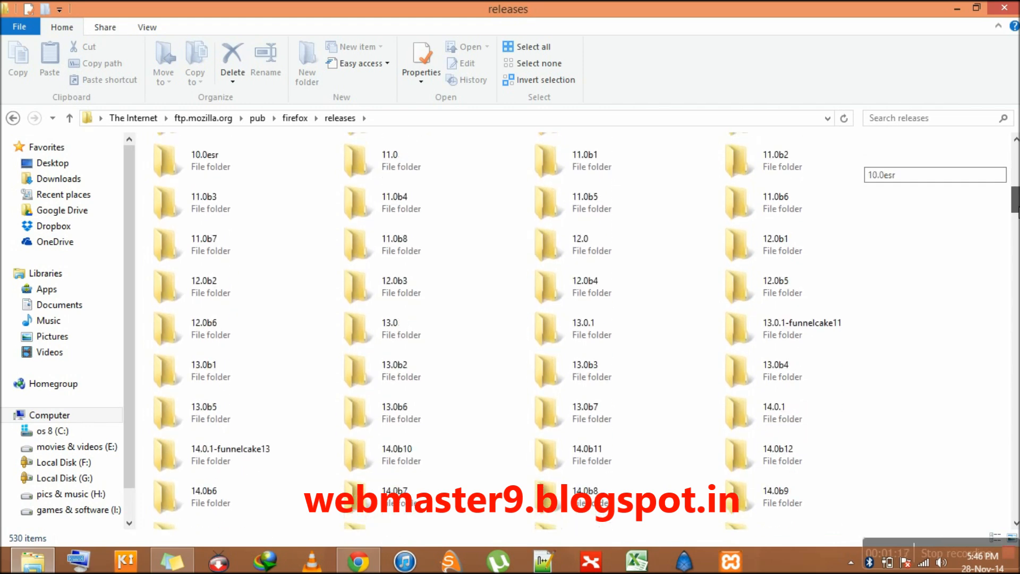
pyautogui.scroll(-3)
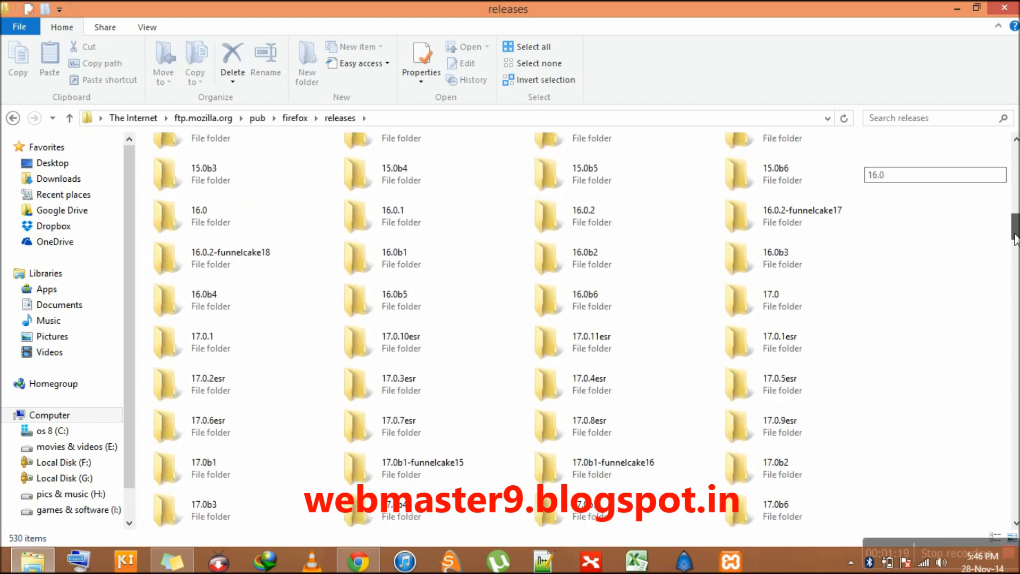
pyautogui.scroll(-3)
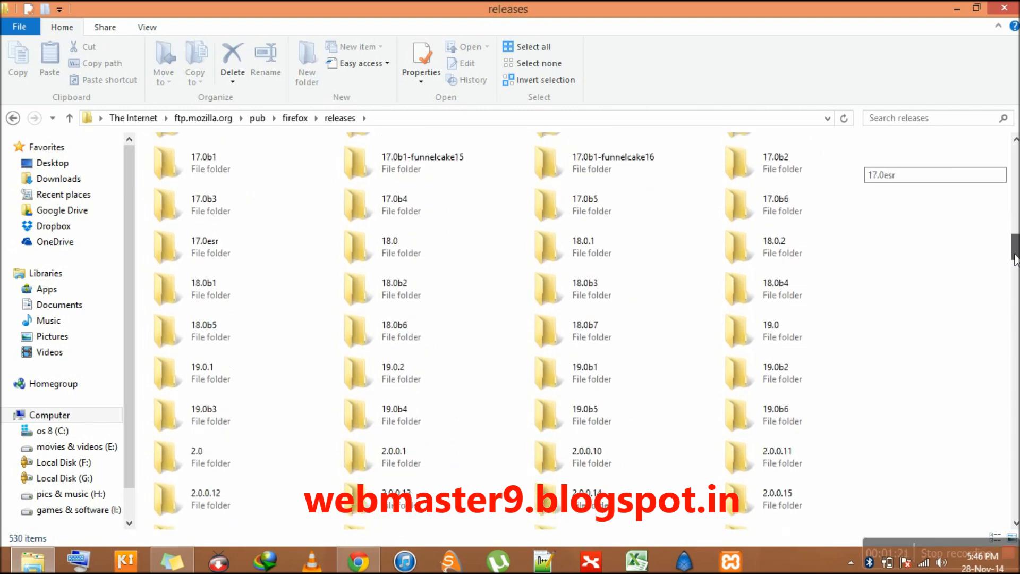
pyautogui.scroll(-3)
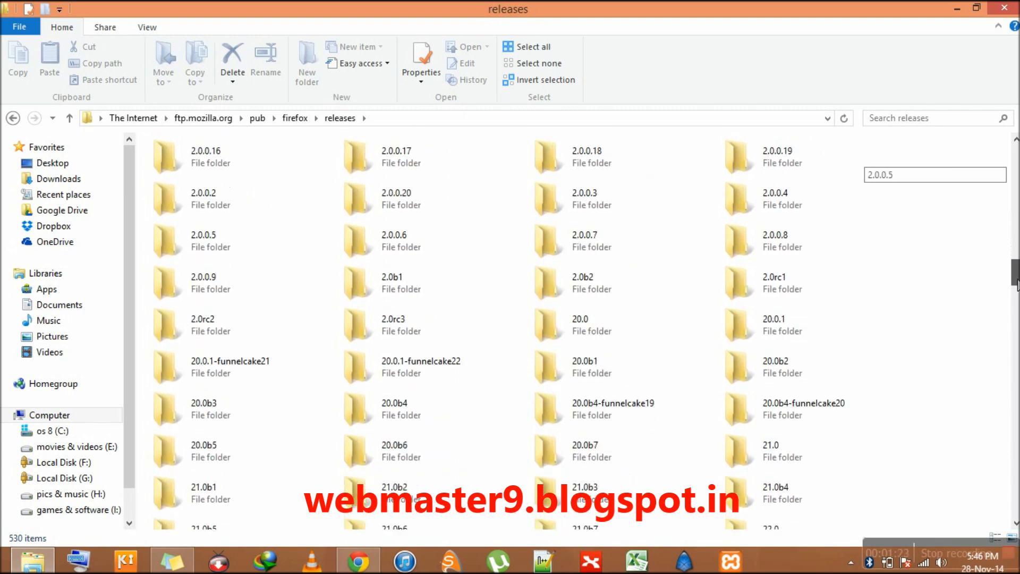
pyautogui.scroll(-3)
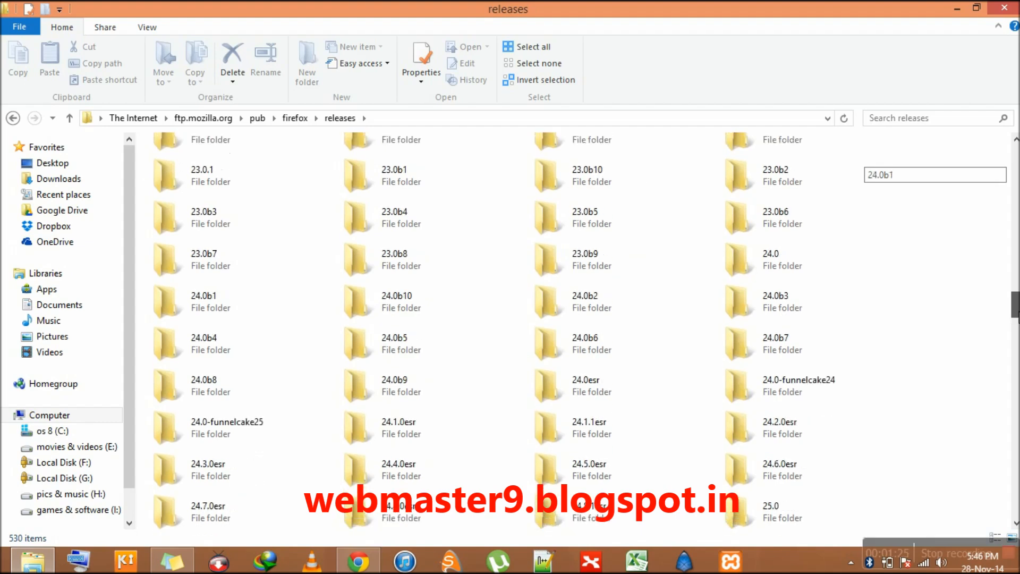
pyautogui.scroll(-3)
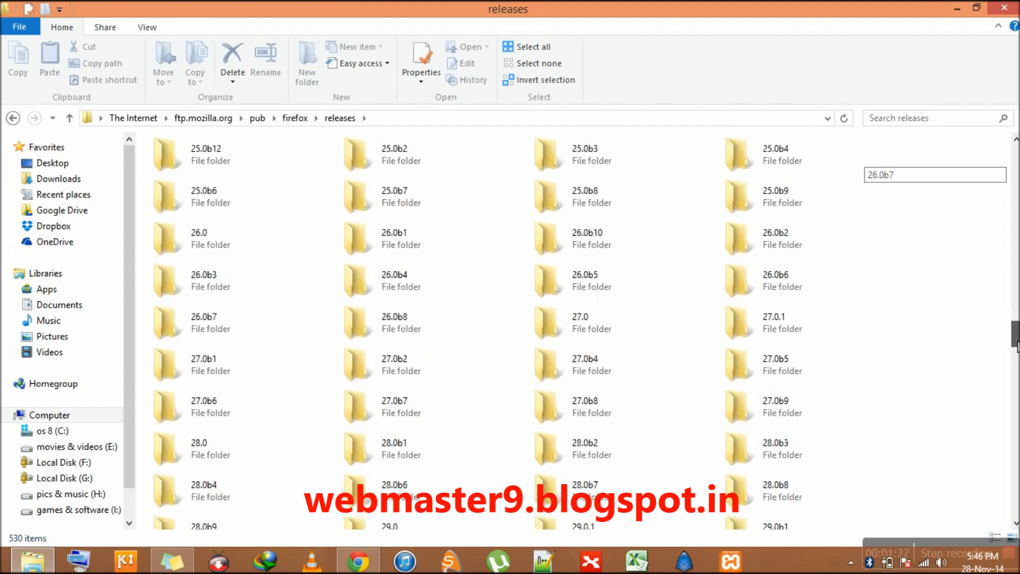
pyautogui.scroll(-3)
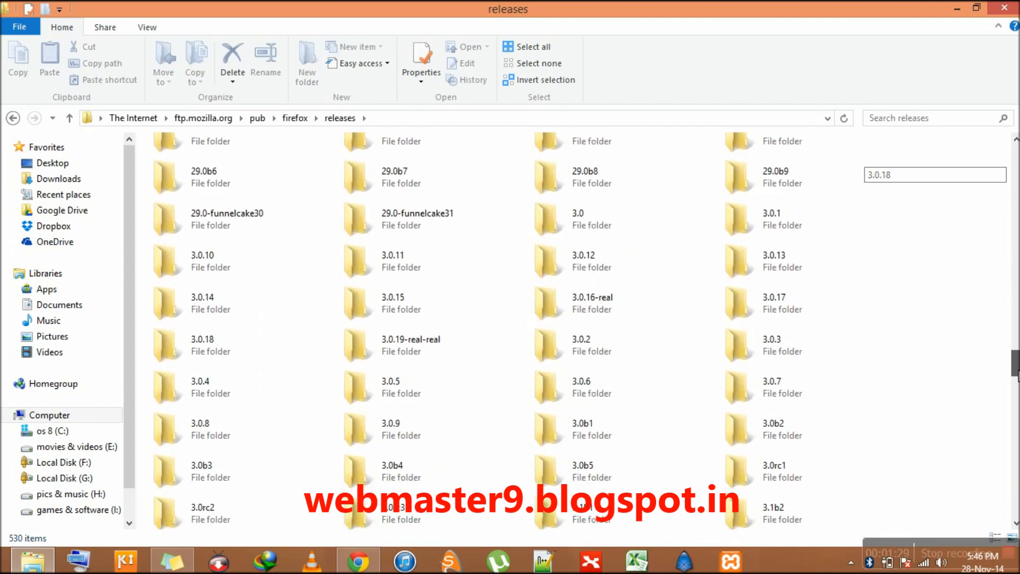
pyautogui.scroll(3)
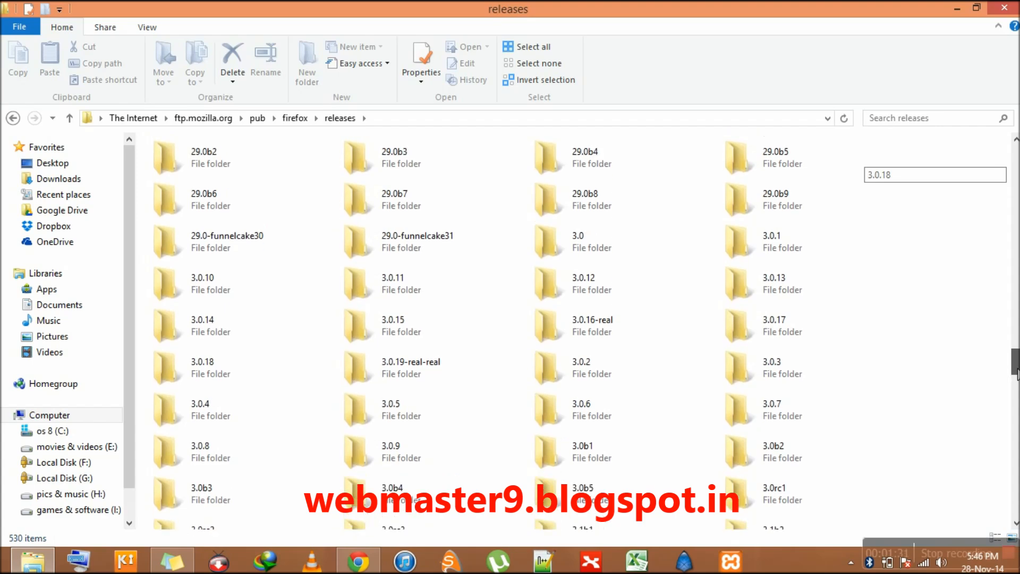
pyautogui.scroll(-3)
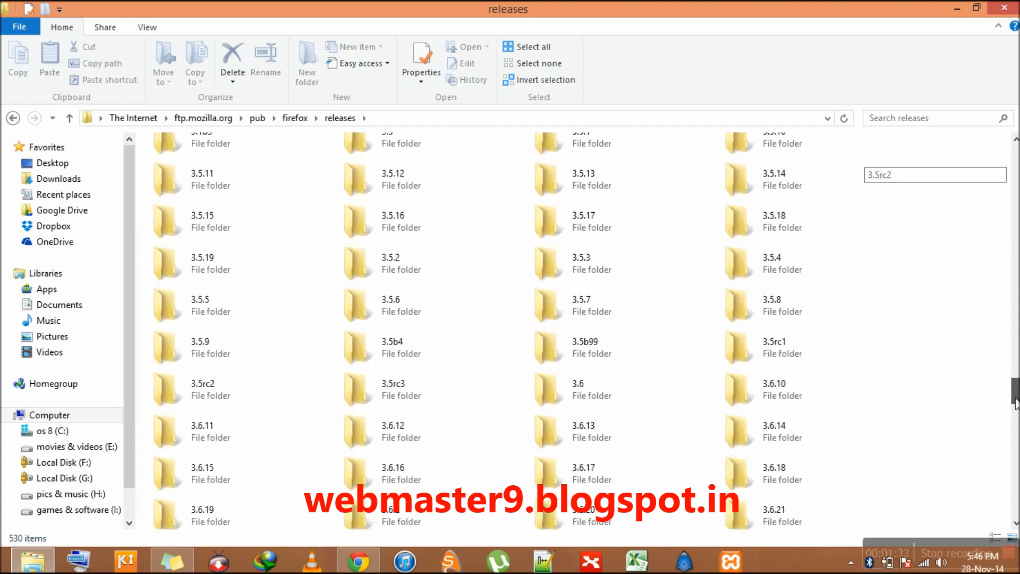
pyautogui.scroll(-3)
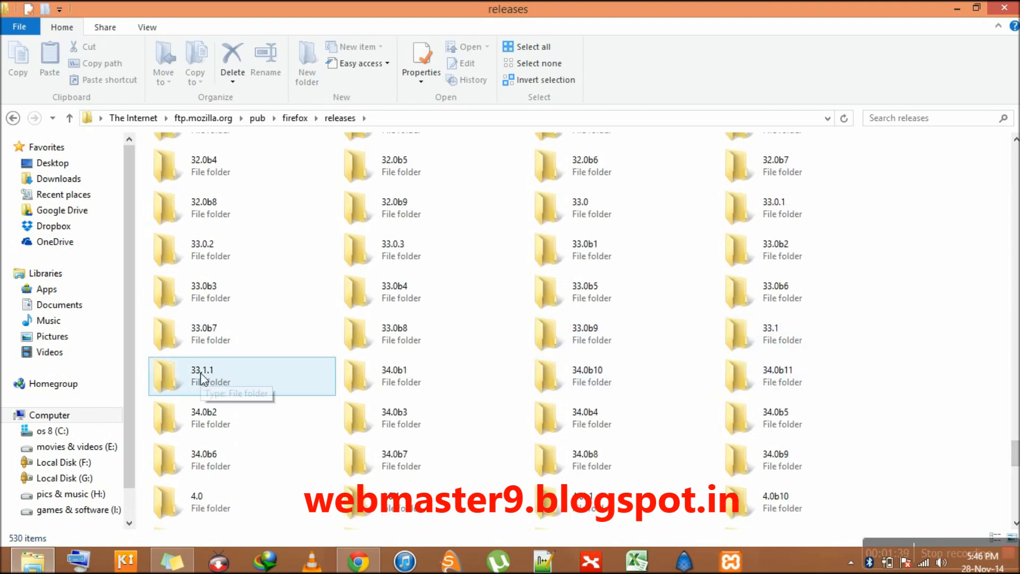
# Drill into 33.1.1, then win32, then en-US to reach the setup installers.
pyautogui.doubleClick(203, 375)
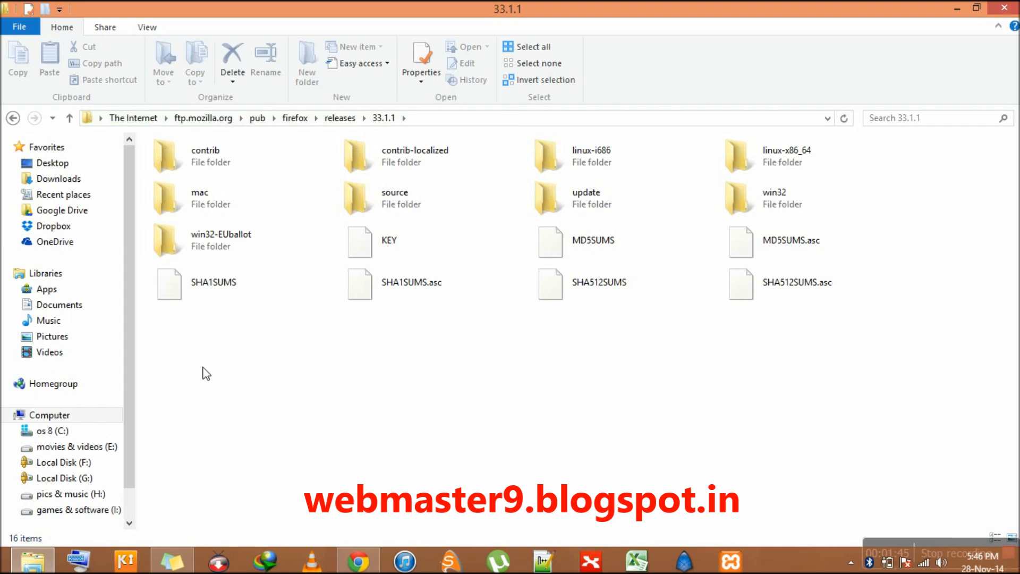
pyautogui.click(593, 157)
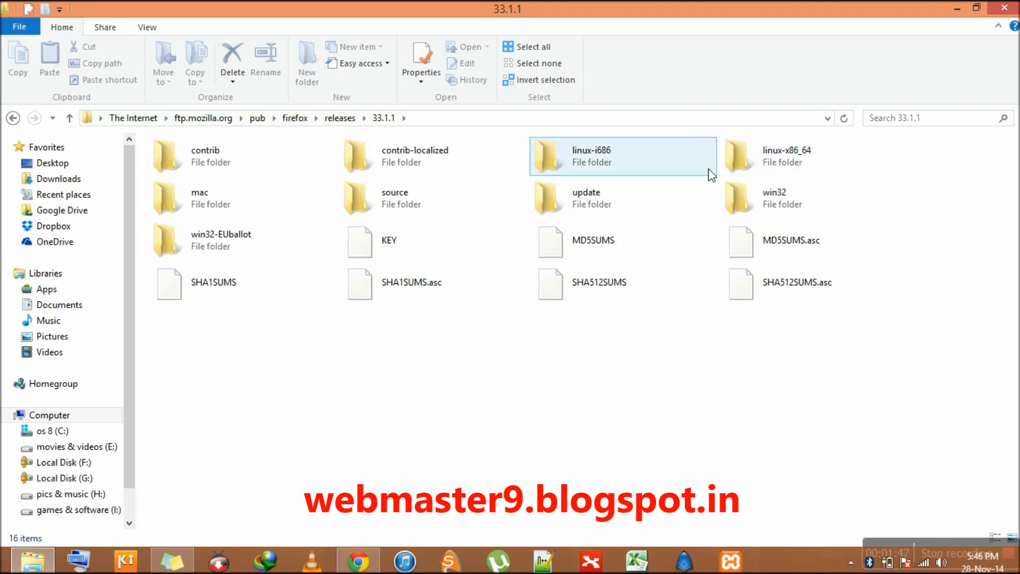
pyautogui.moveTo(775, 198)
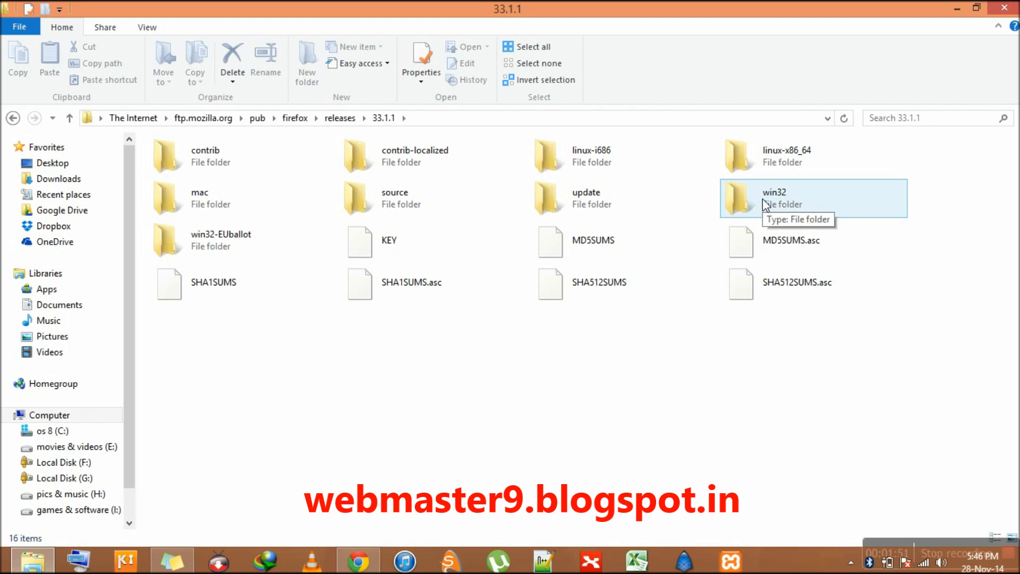
pyautogui.doubleClick(774, 198)
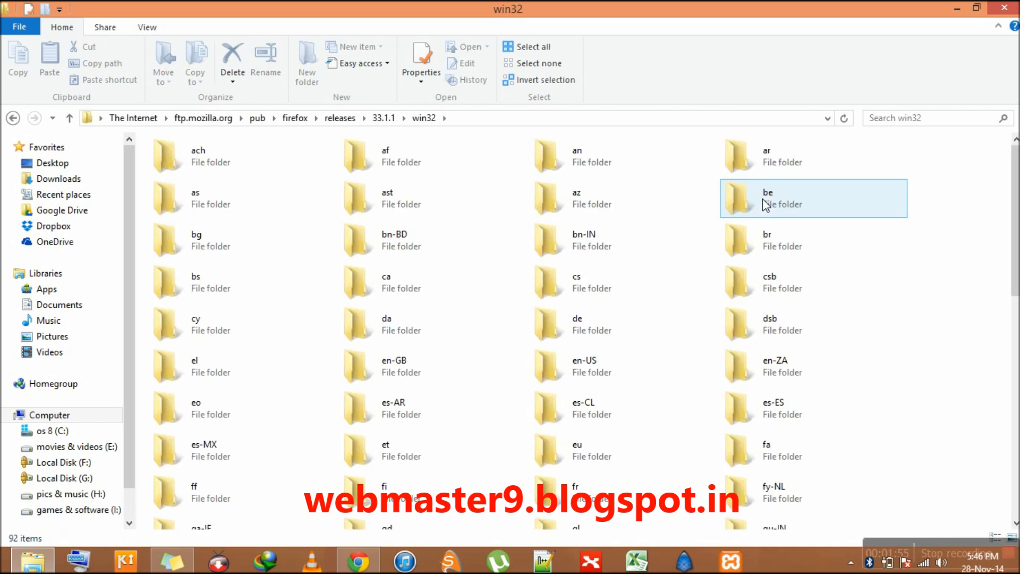
pyautogui.click(623, 241)
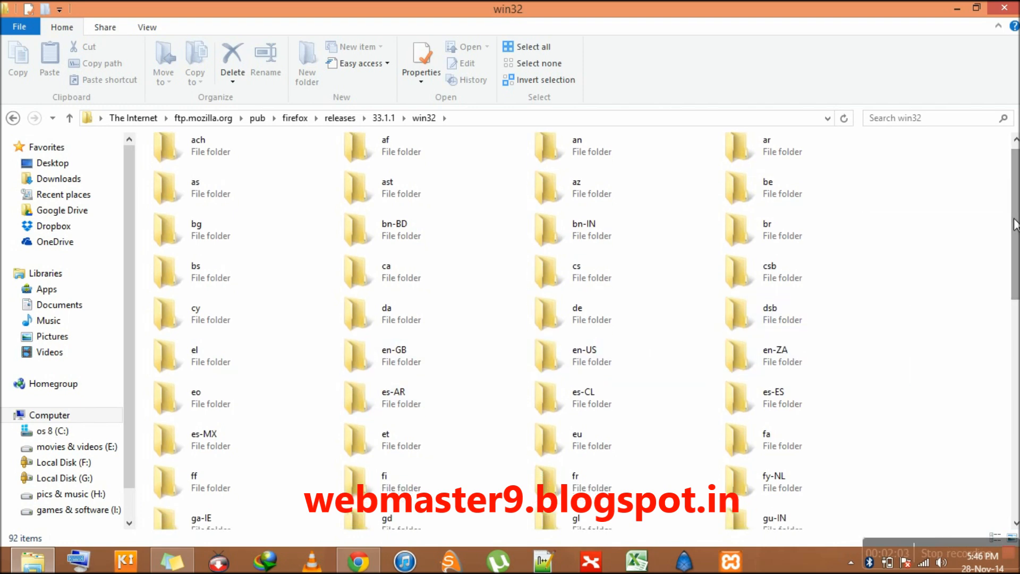
pyautogui.doubleClick(584, 355)
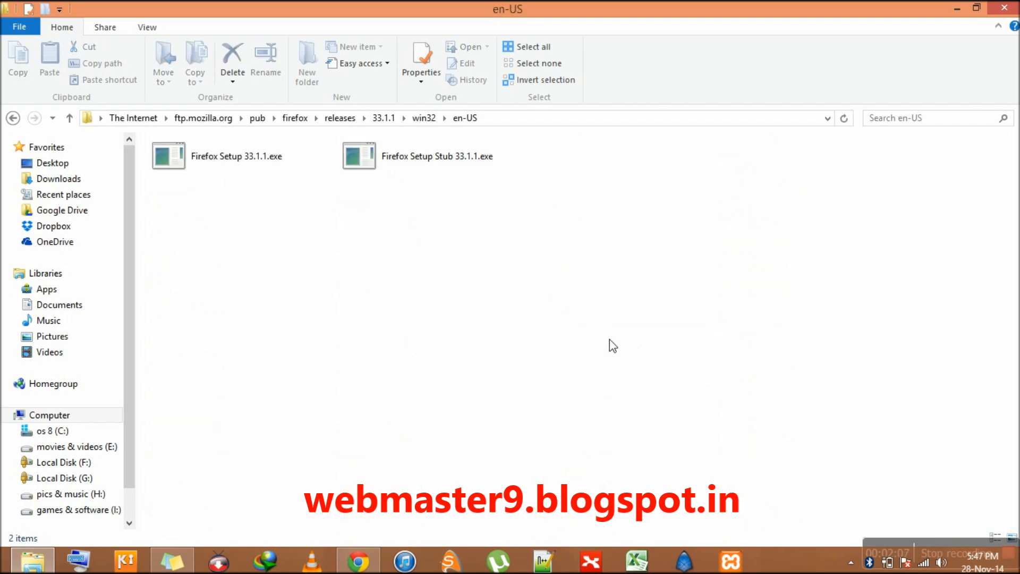
# Copy Firefox Setup 33.1.1.exe to the Desktop via Copy To Folder.
pyautogui.click(236, 157)
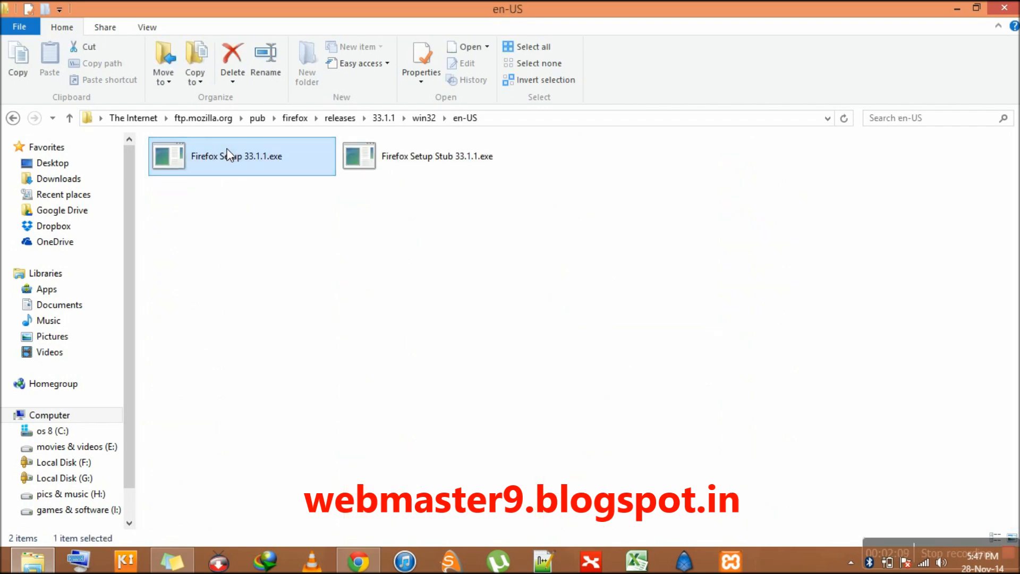
pyautogui.rightClick(236, 156)
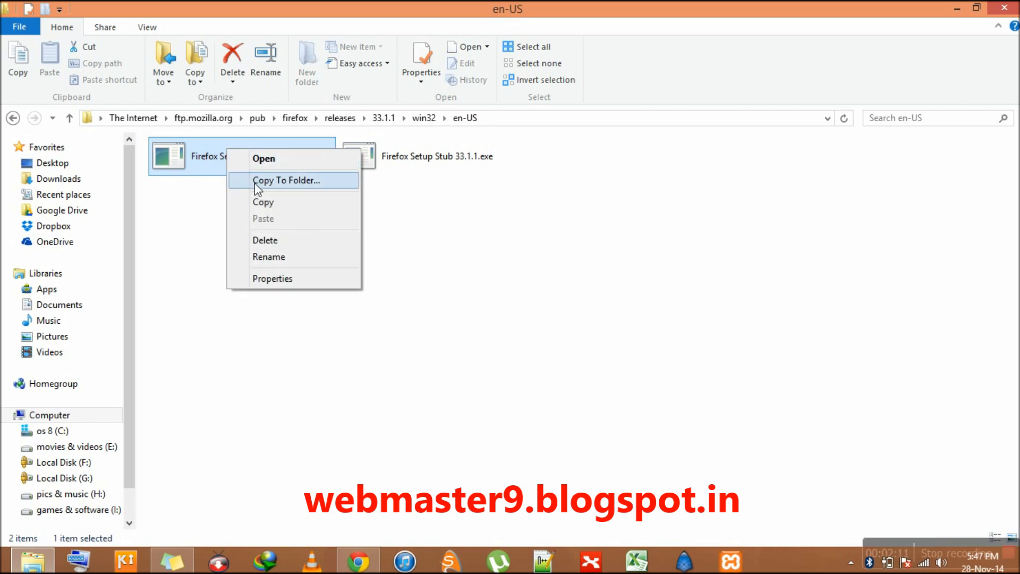
pyautogui.click(287, 181)
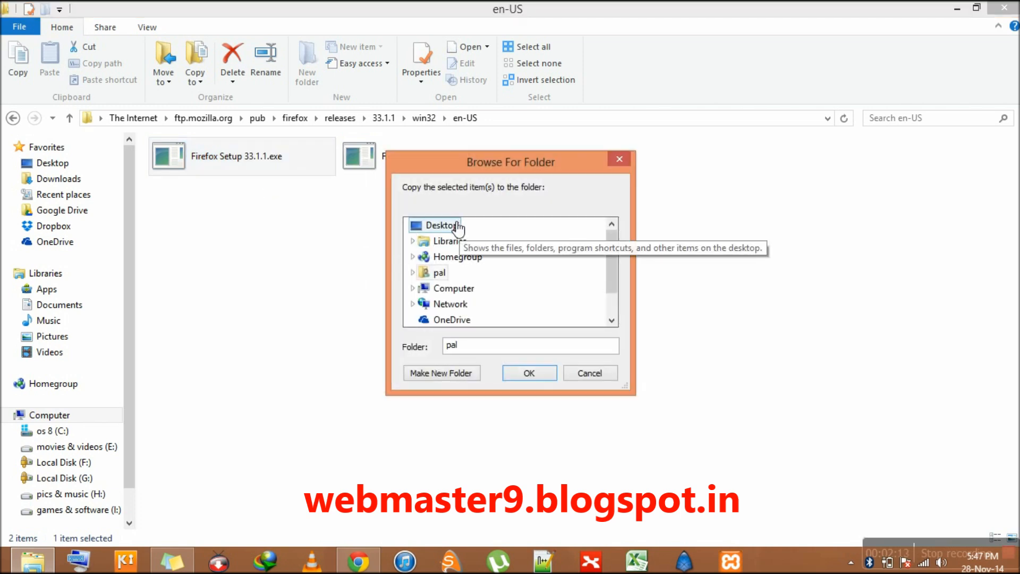
pyautogui.click(442, 225)
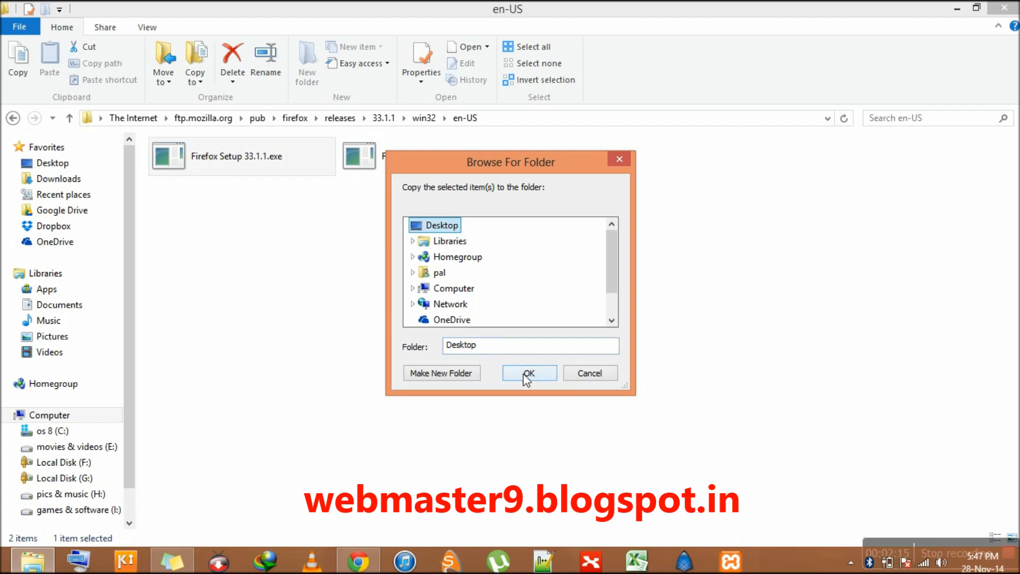
pyautogui.click(528, 373)
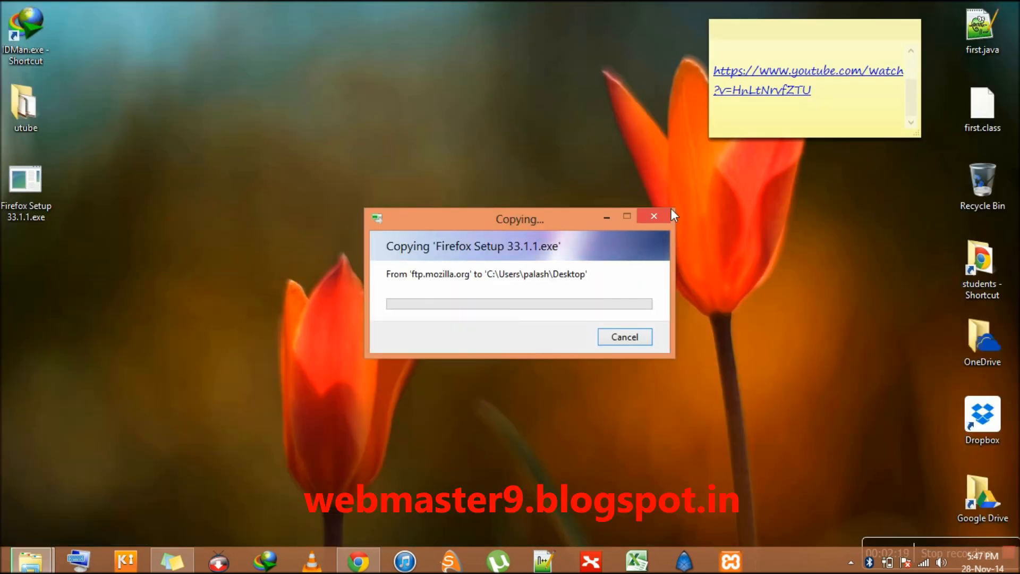
pyautogui.moveTo(264, 291)
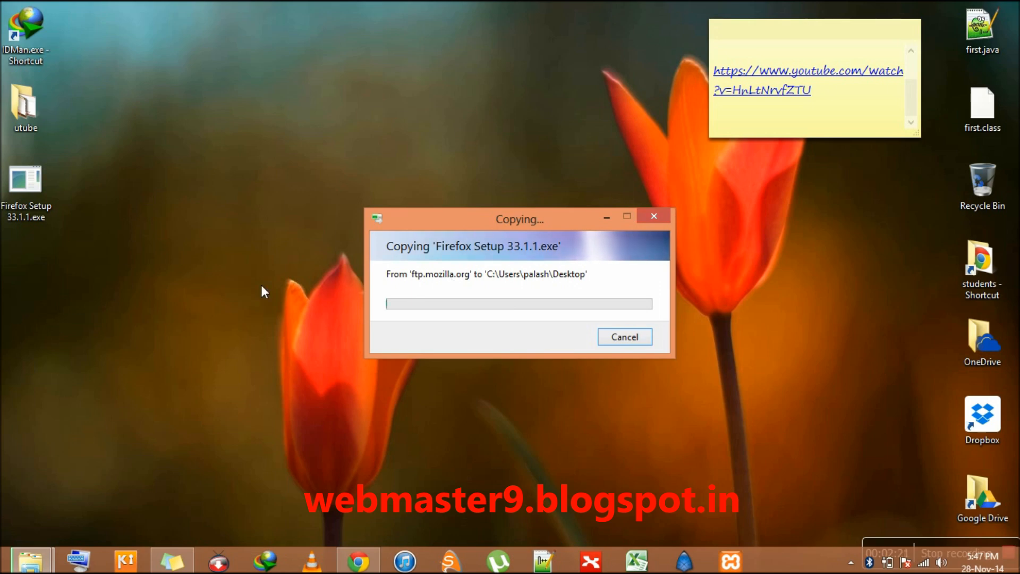
pyautogui.moveTo(506, 348)
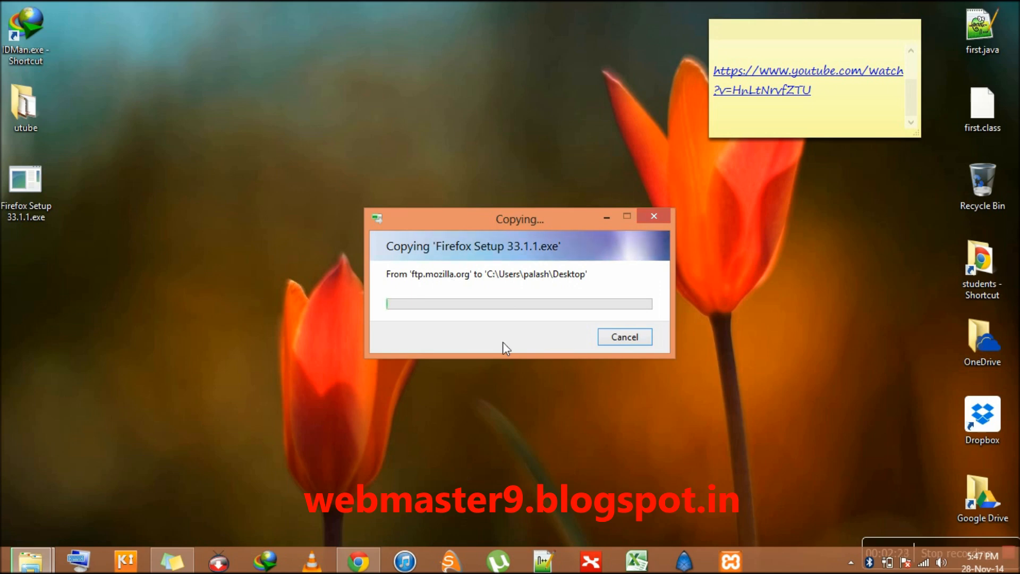